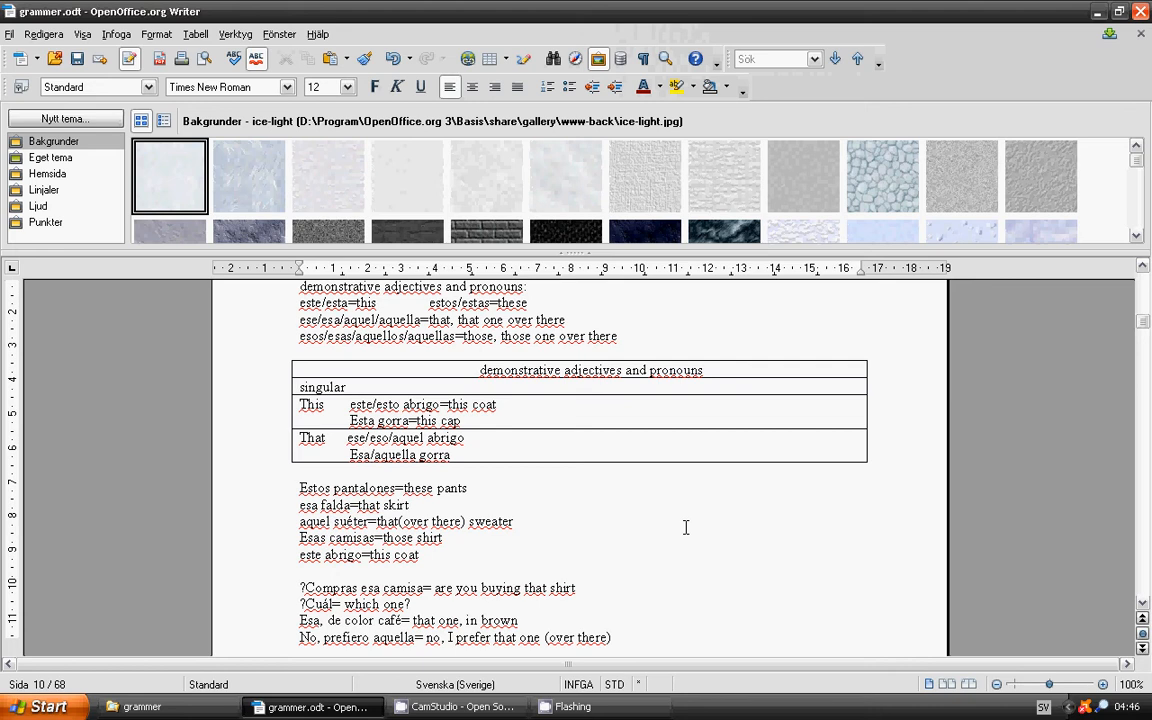
- Scroll down page 10 to the ¿Qué es esto? and ¿Qué blusa prefieres? example questions
click(514, 536)
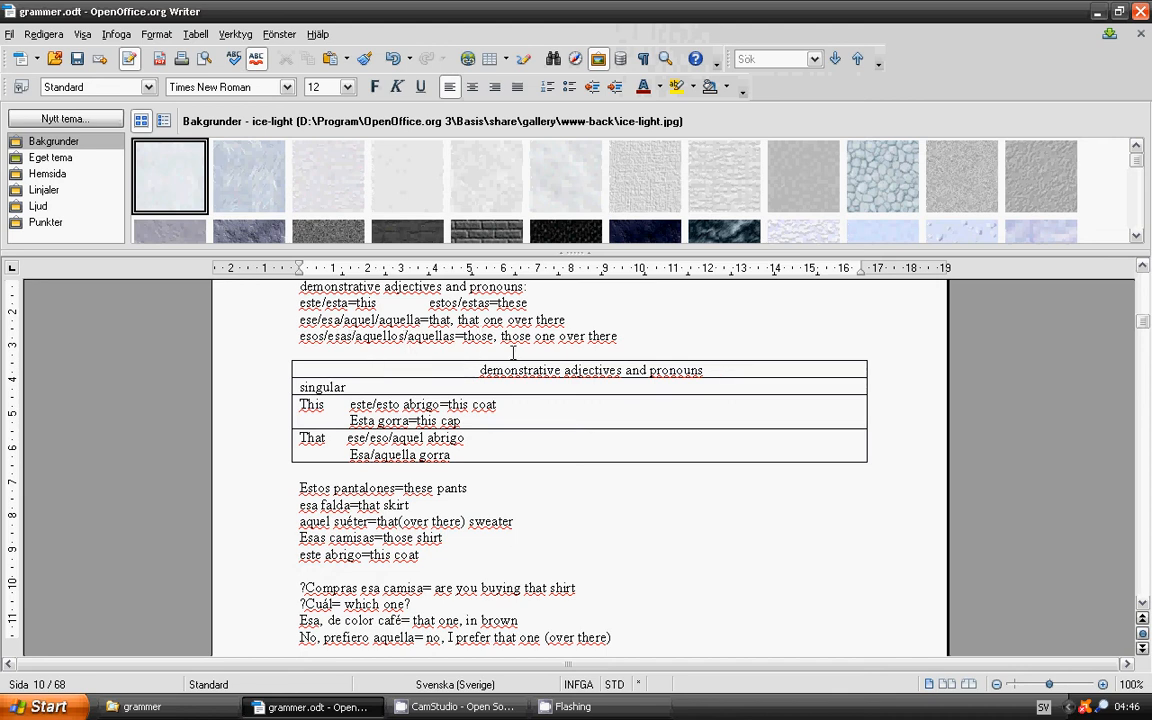
mouse_move(588, 352)
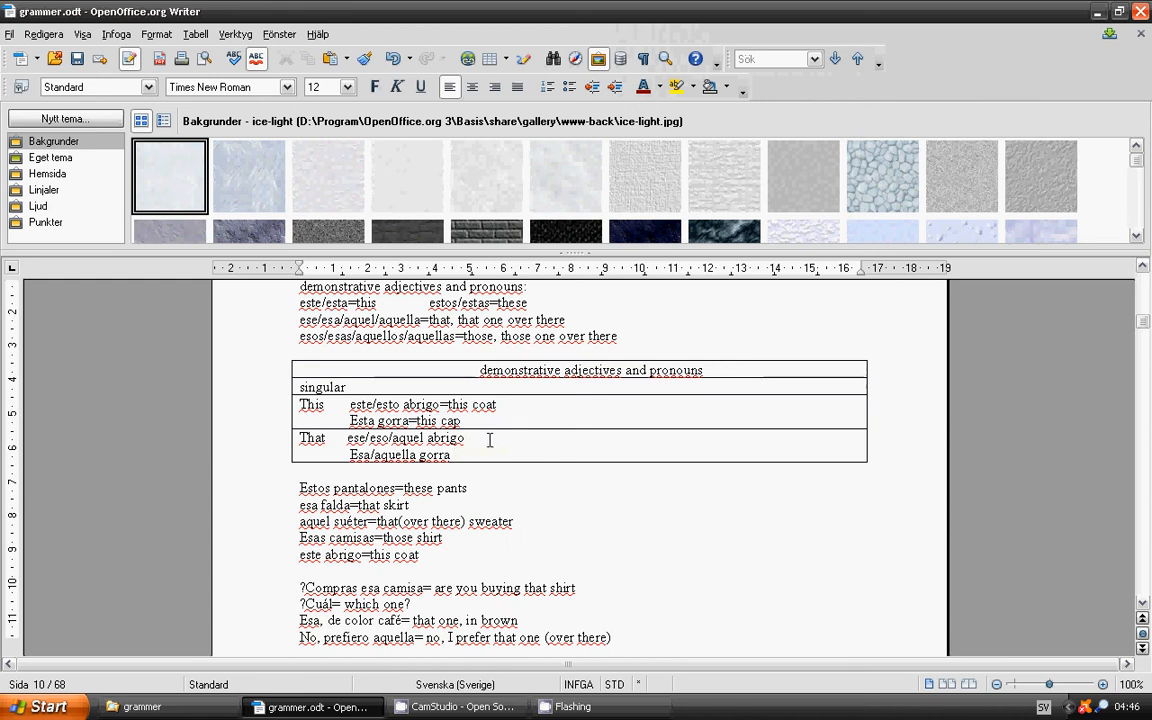
mouse_move(476, 444)
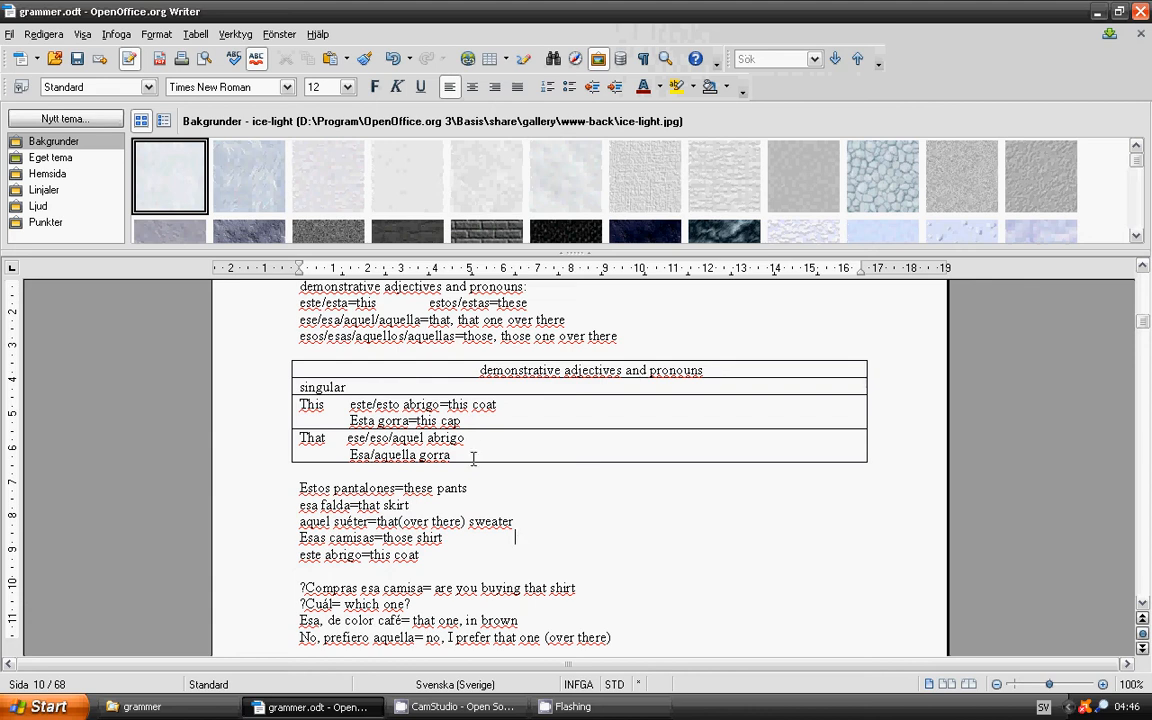
mouse_move(368, 468)
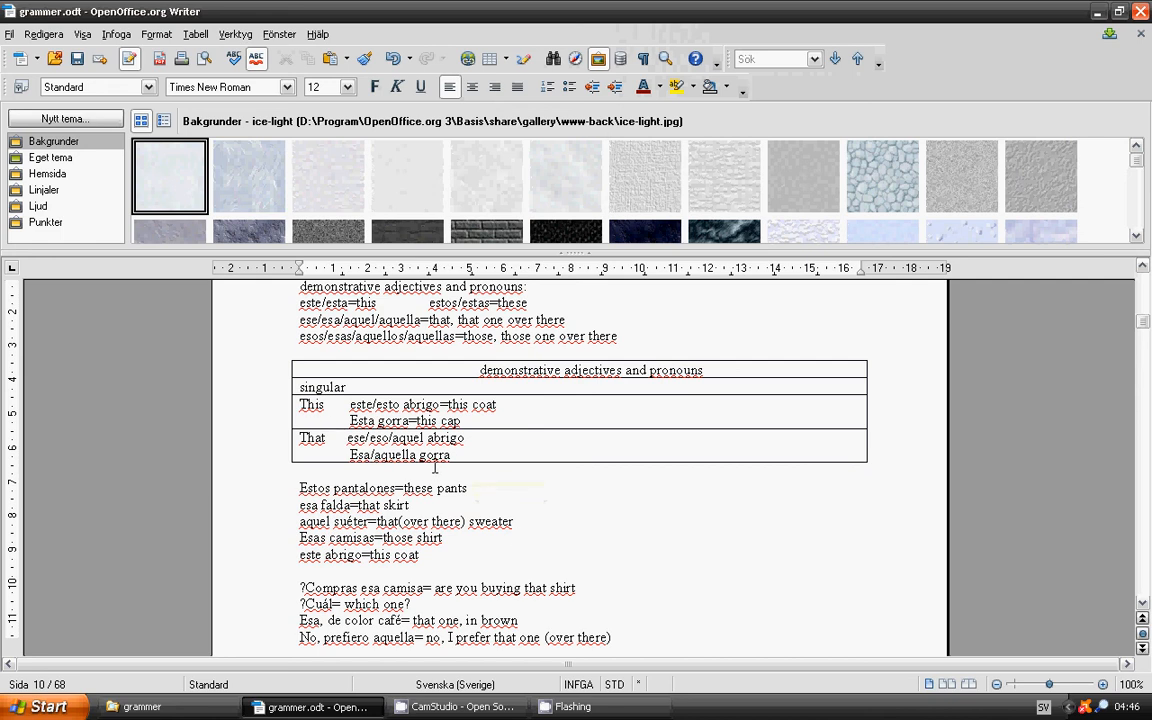
mouse_move(368, 486)
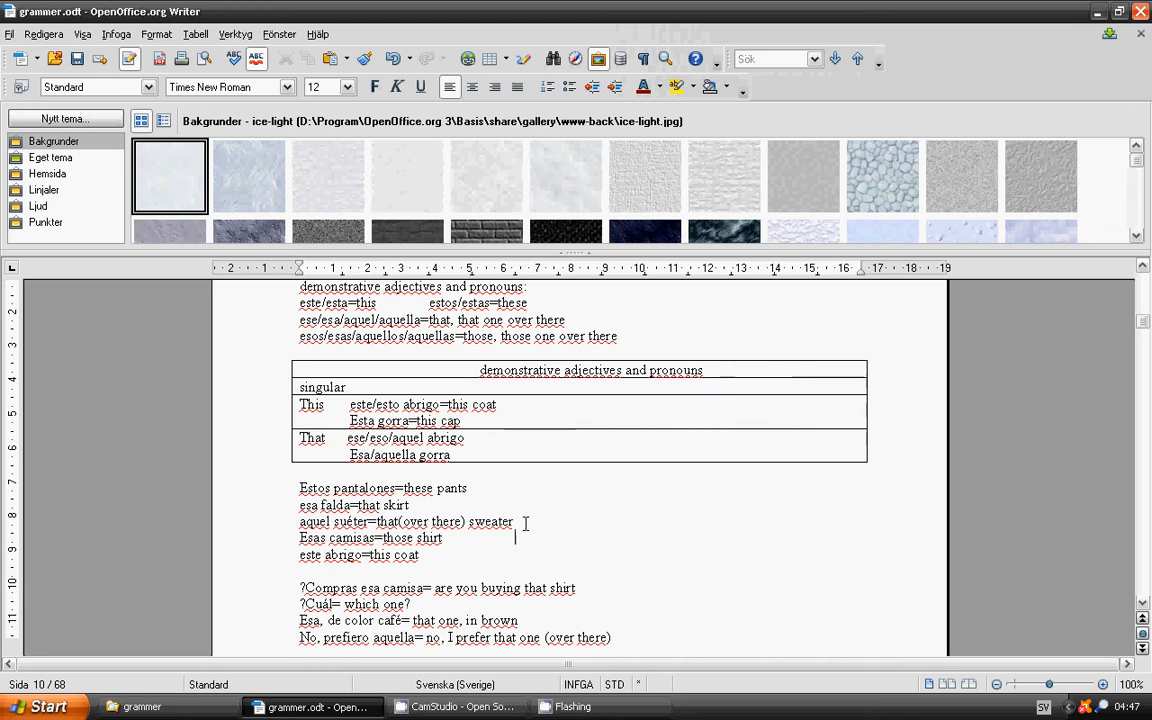
mouse_move(470, 538)
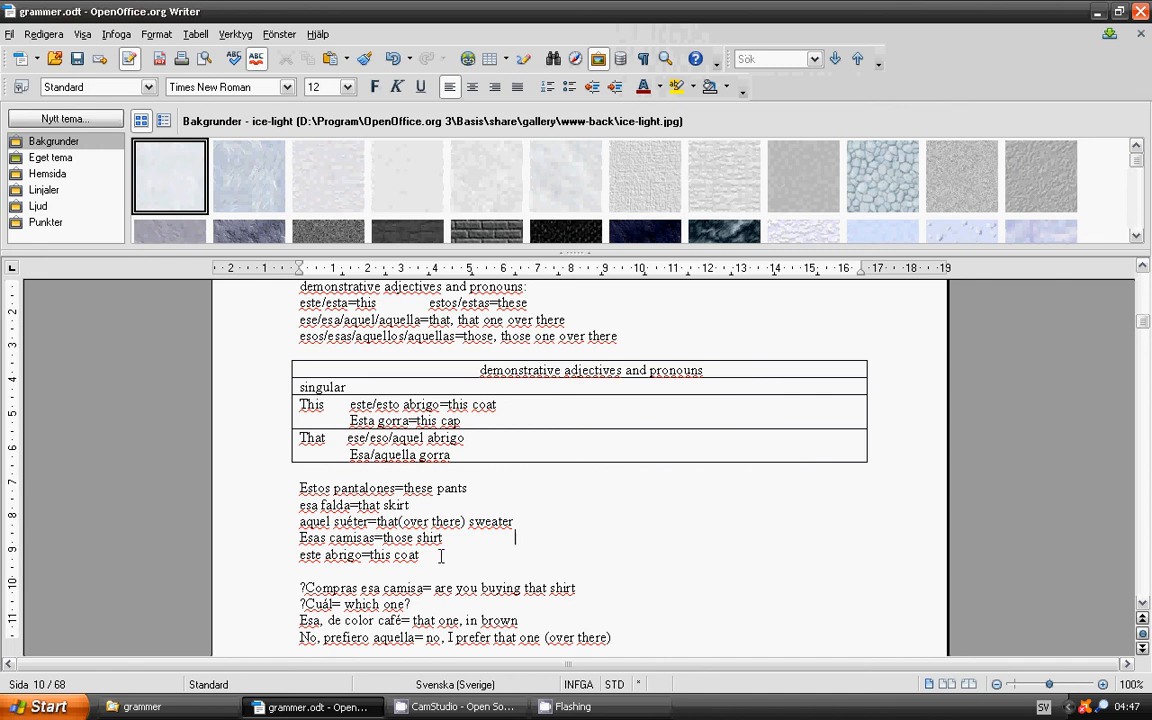
scroll(down, 3)
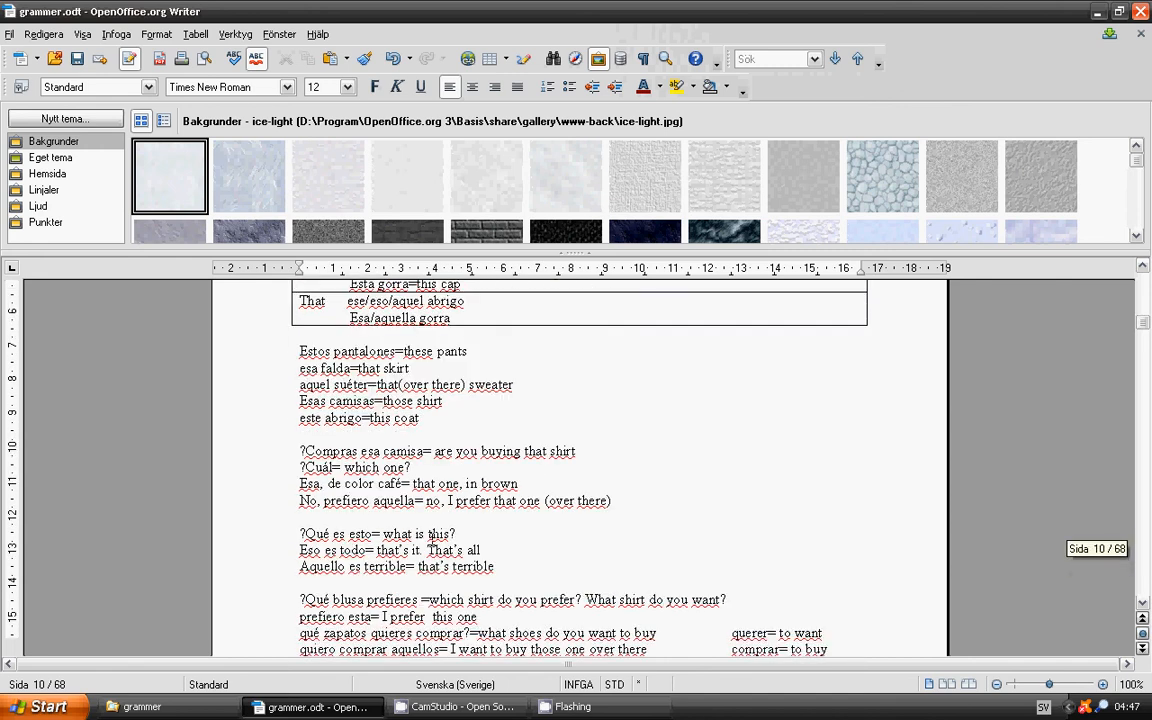
scroll(down, 3)
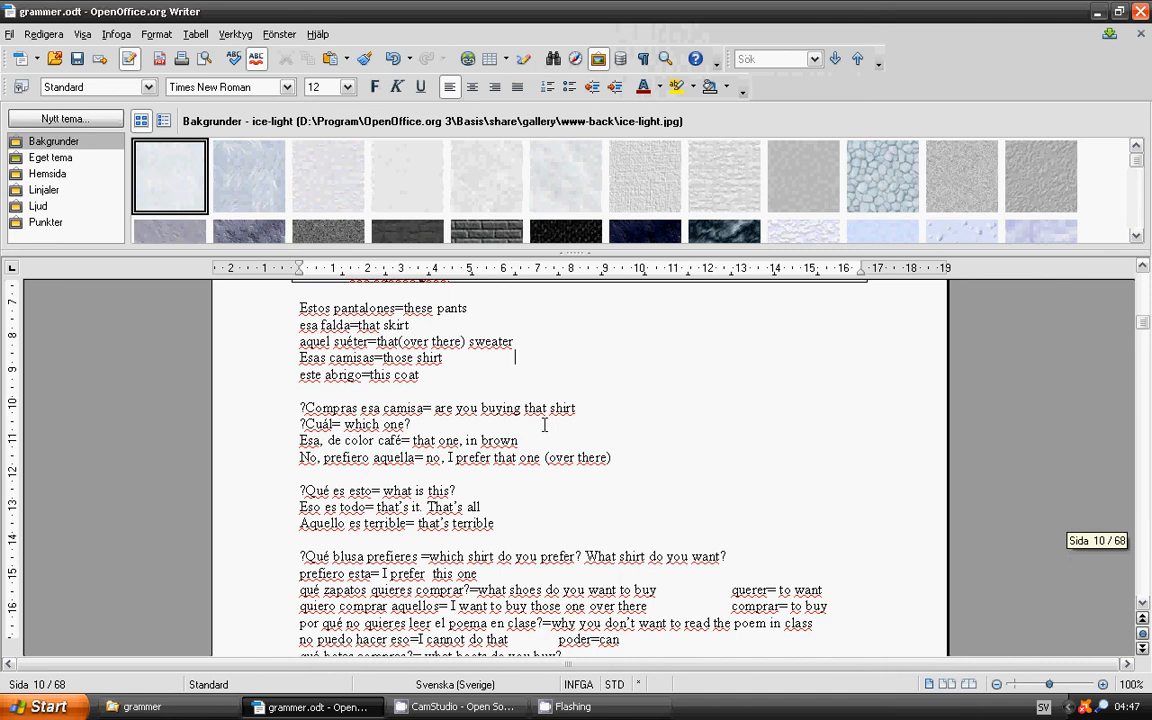
mouse_move(428, 428)
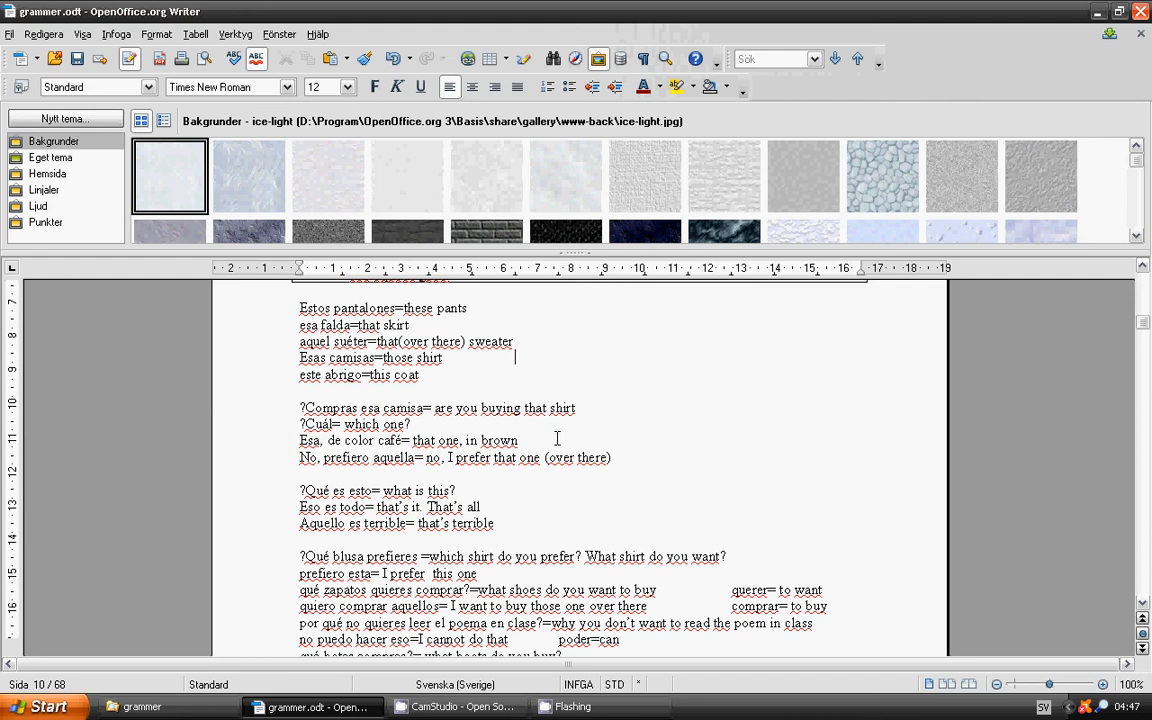
mouse_move(474, 478)
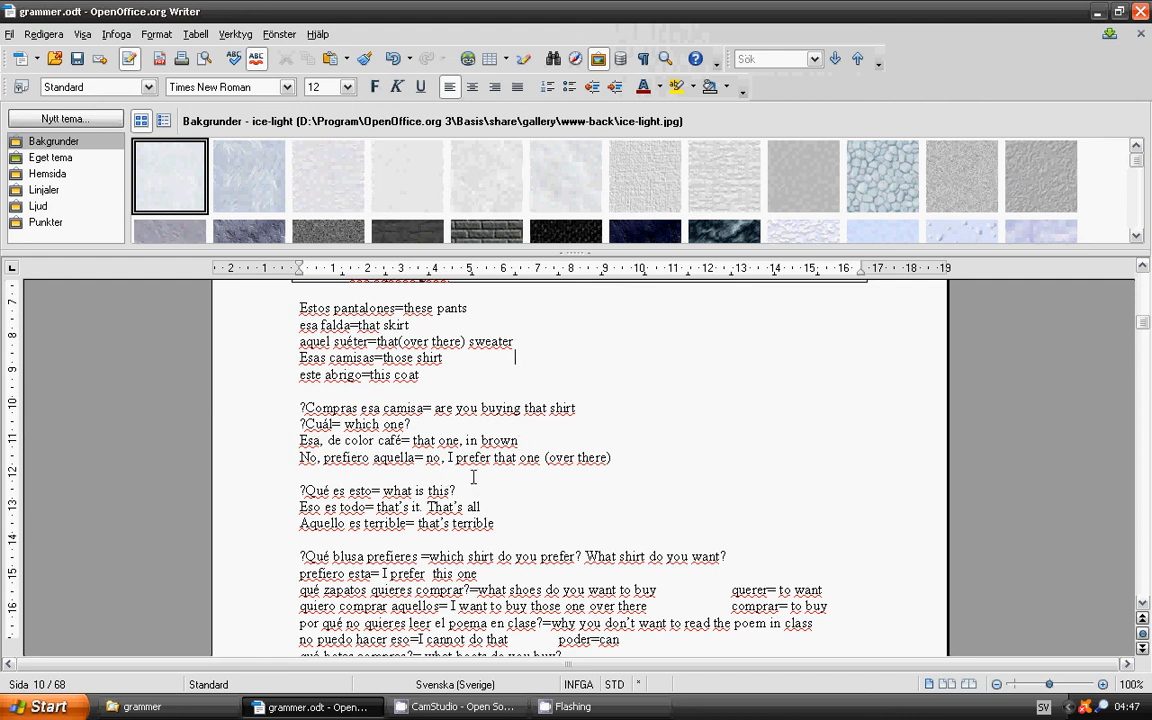
mouse_move(552, 476)
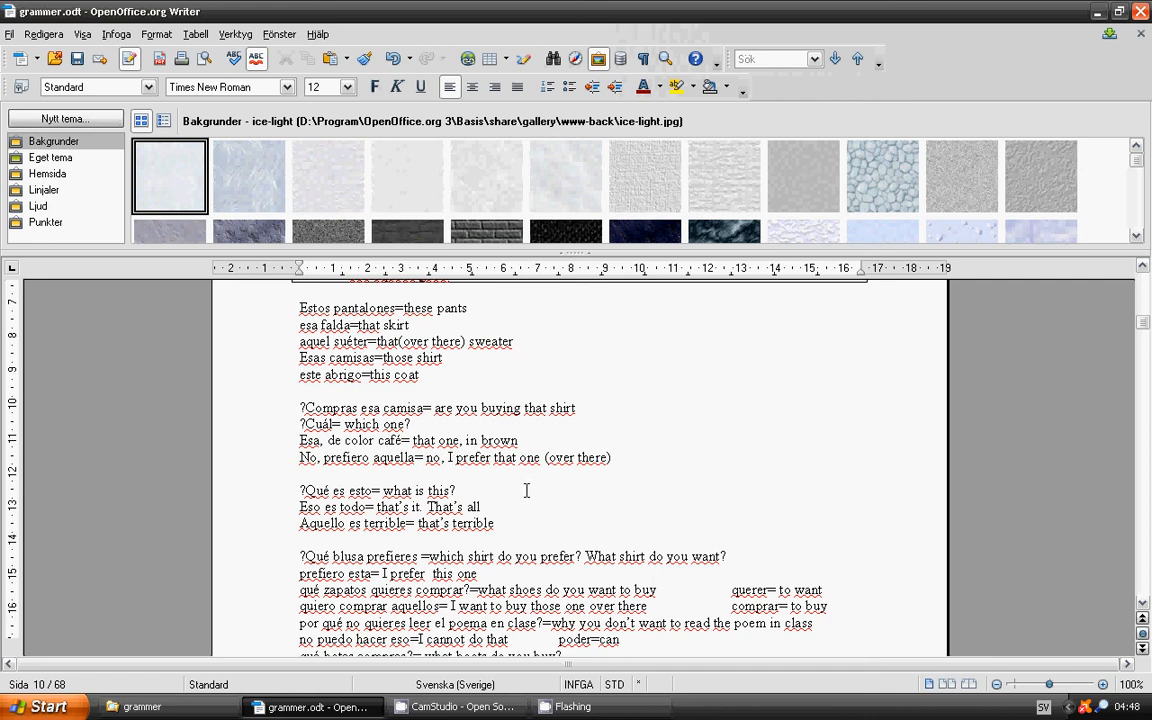
mouse_move(532, 496)
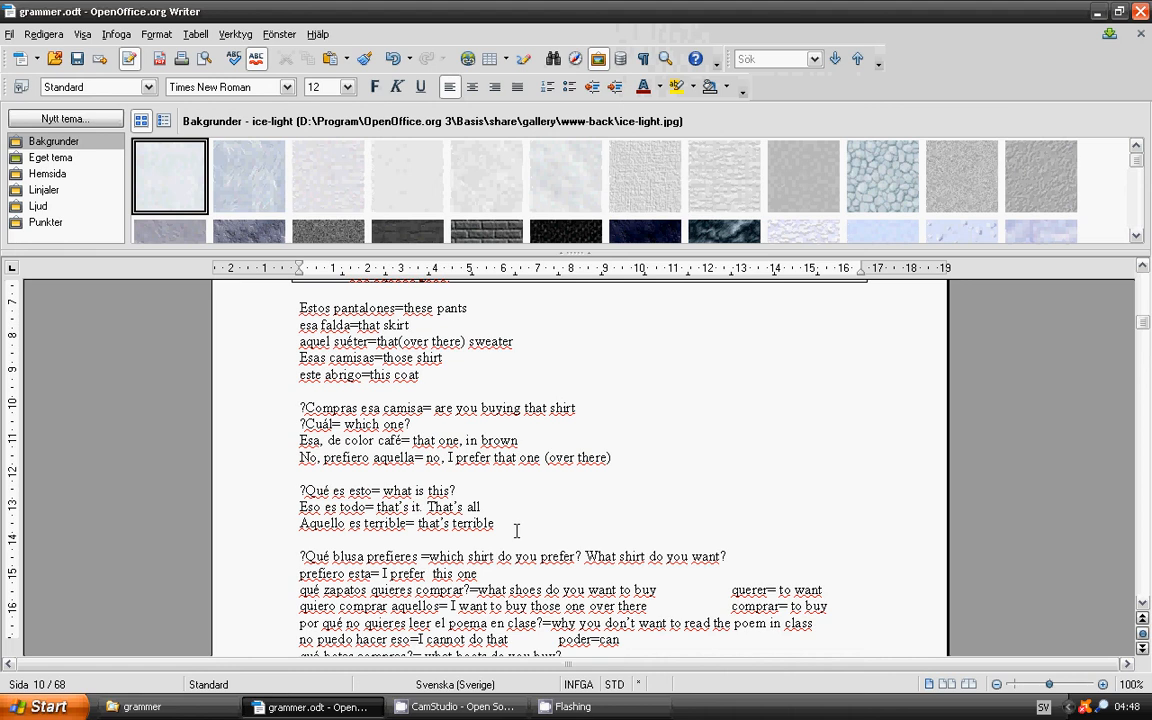
mouse_move(528, 522)
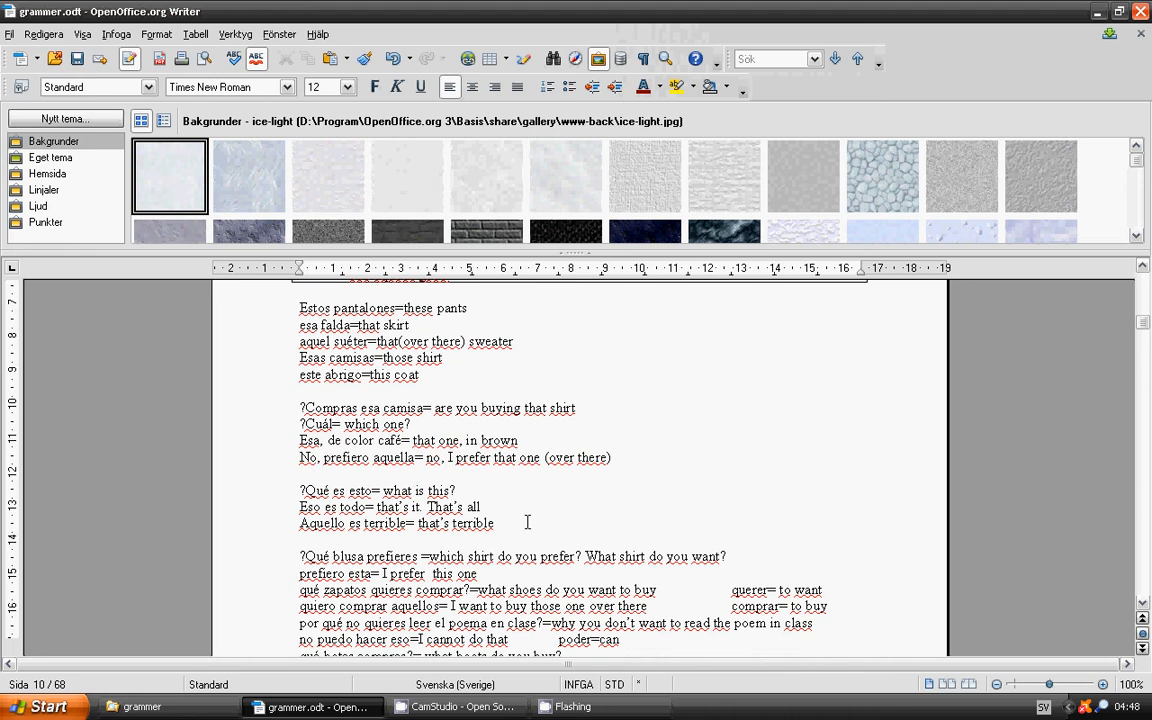
- Scroll down slightly to the boots, watch and wearing example phrases
scroll(down, 3)
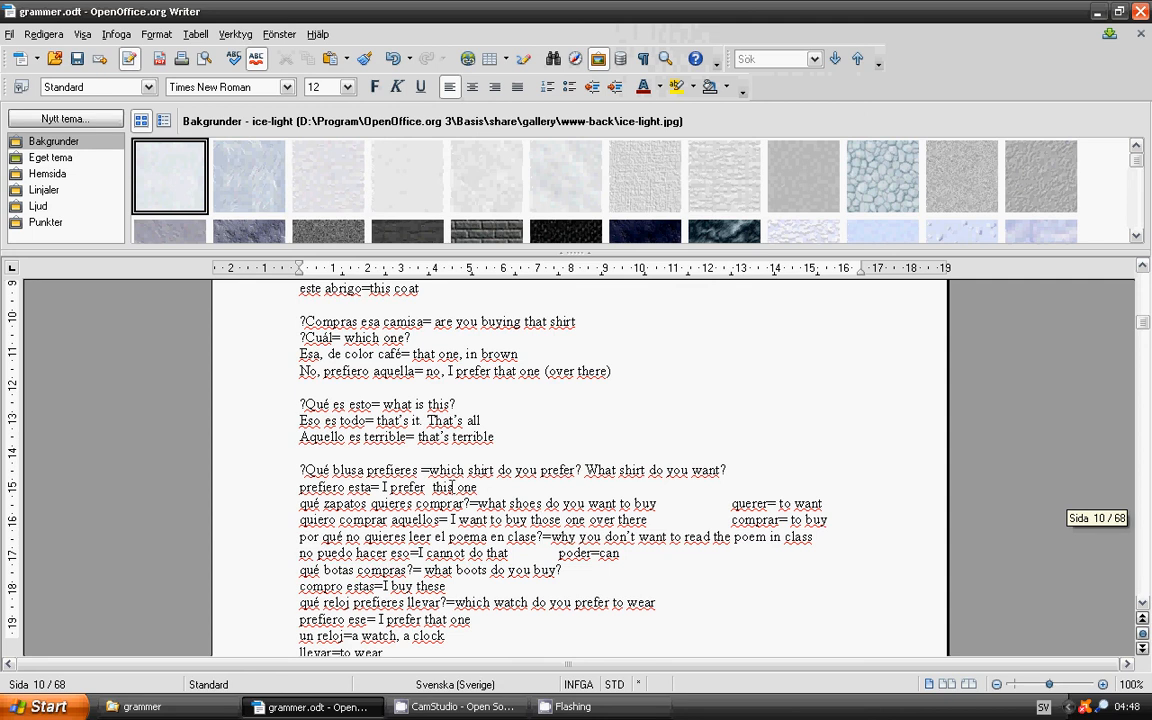
mouse_move(556, 482)
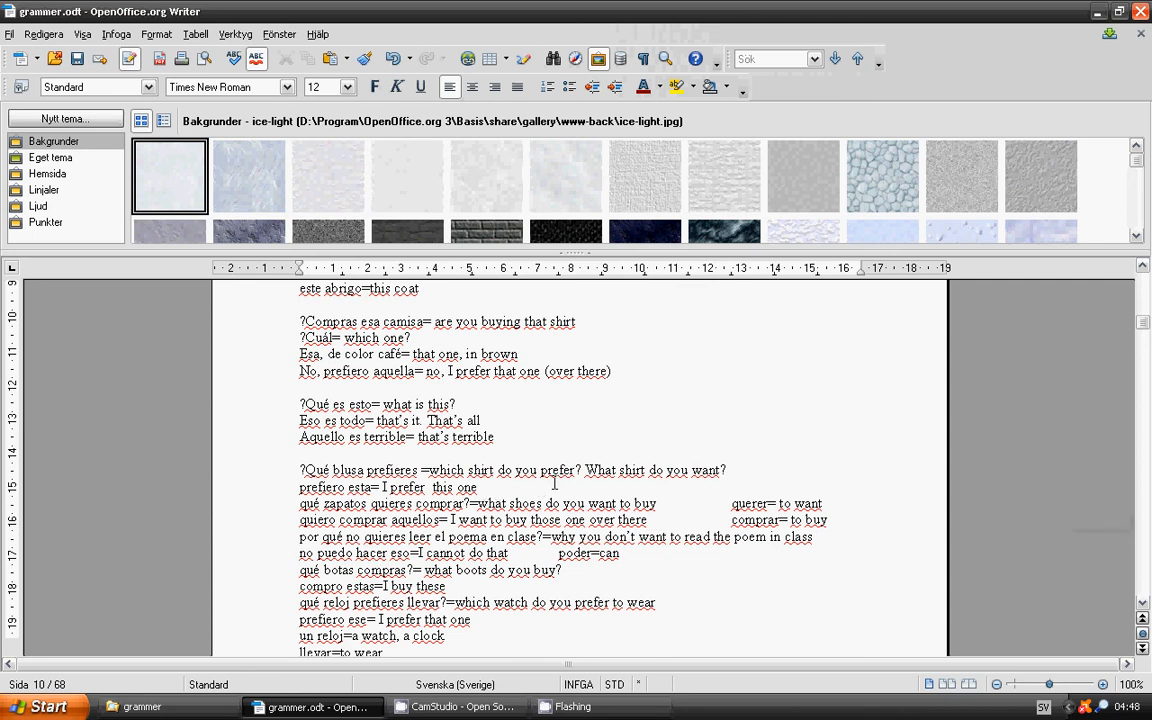
mouse_move(676, 486)
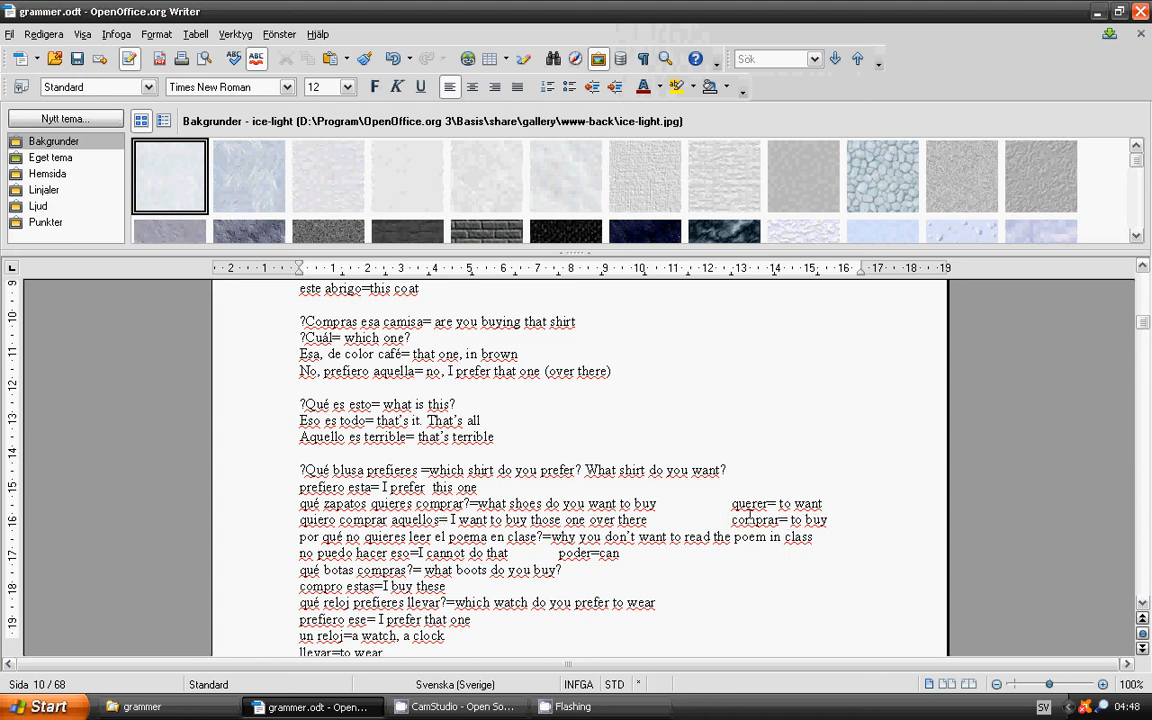
mouse_move(750, 516)
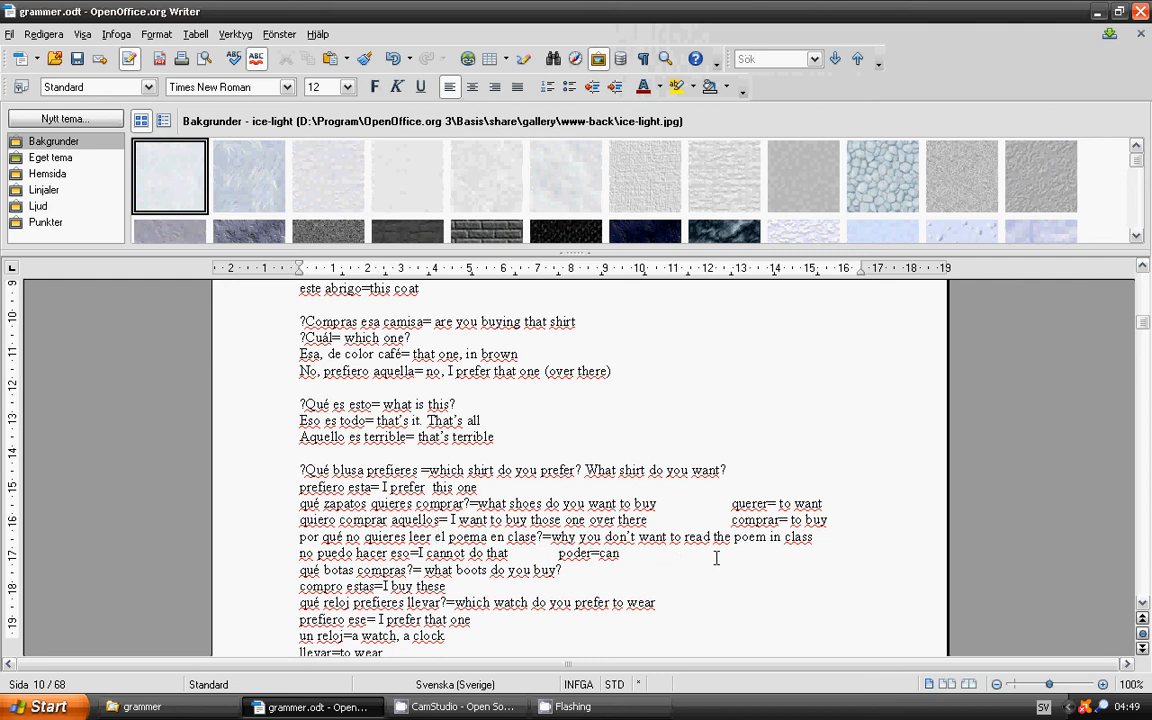
mouse_move(780, 552)
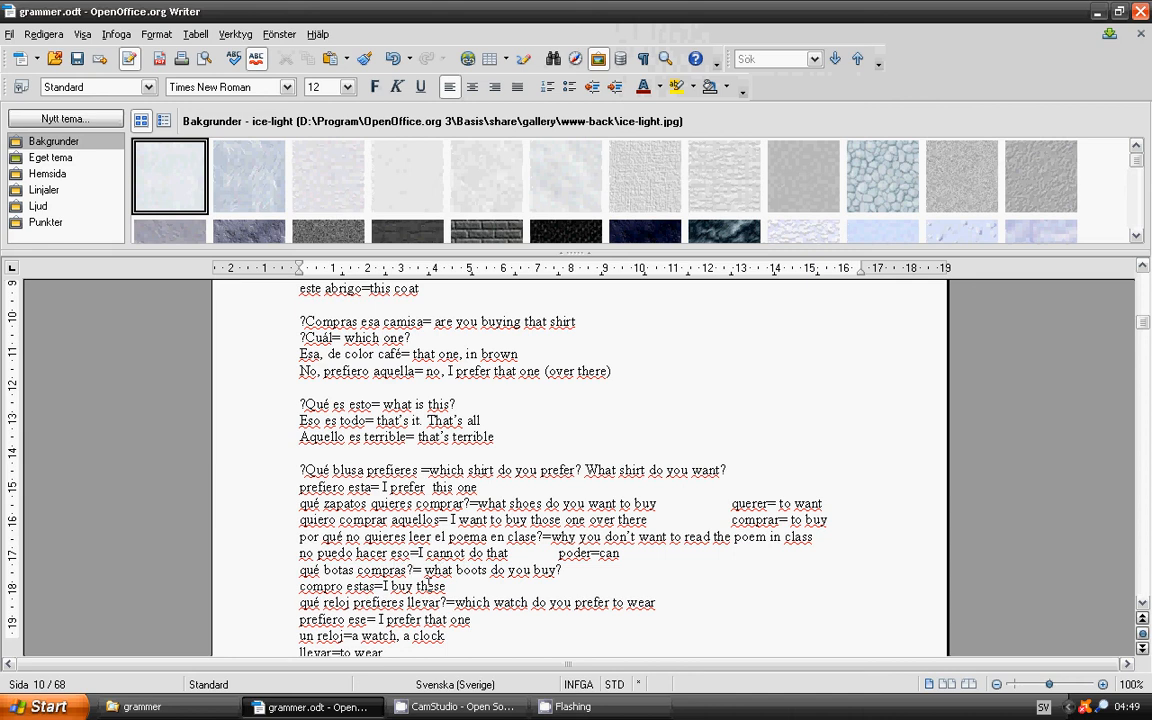
mouse_move(504, 584)
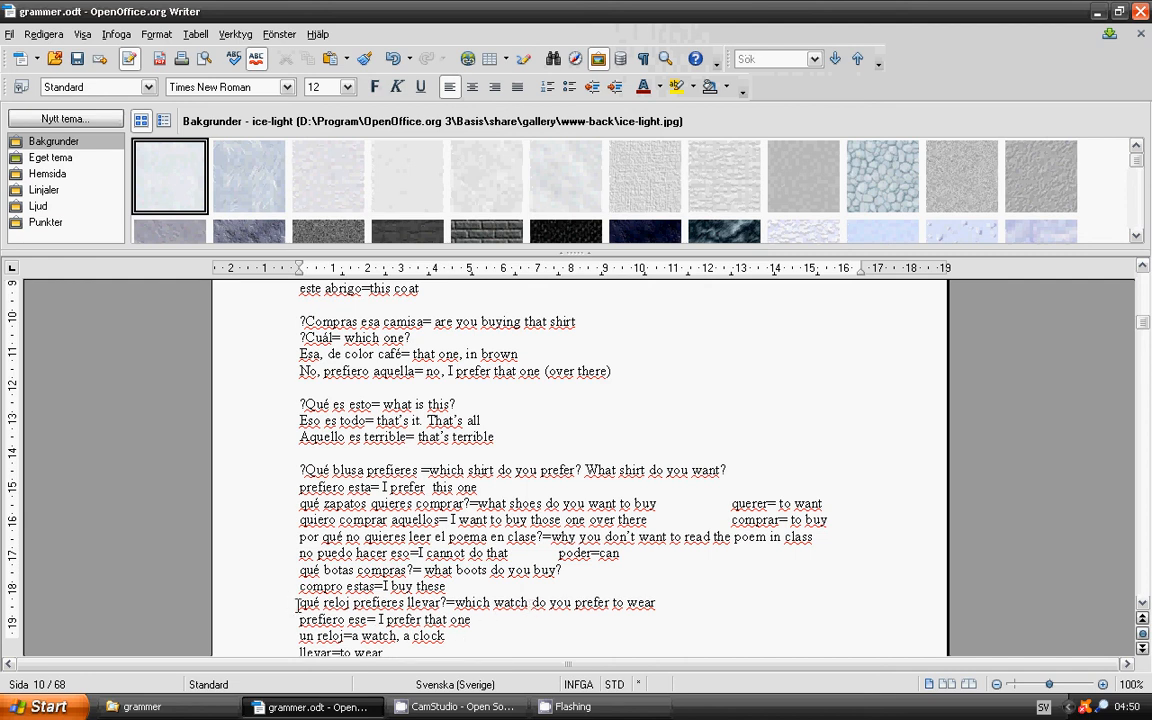
- Scroll past the page break to page 11's tener, venir, preferir, querer and poder tables
scroll(down, 3)
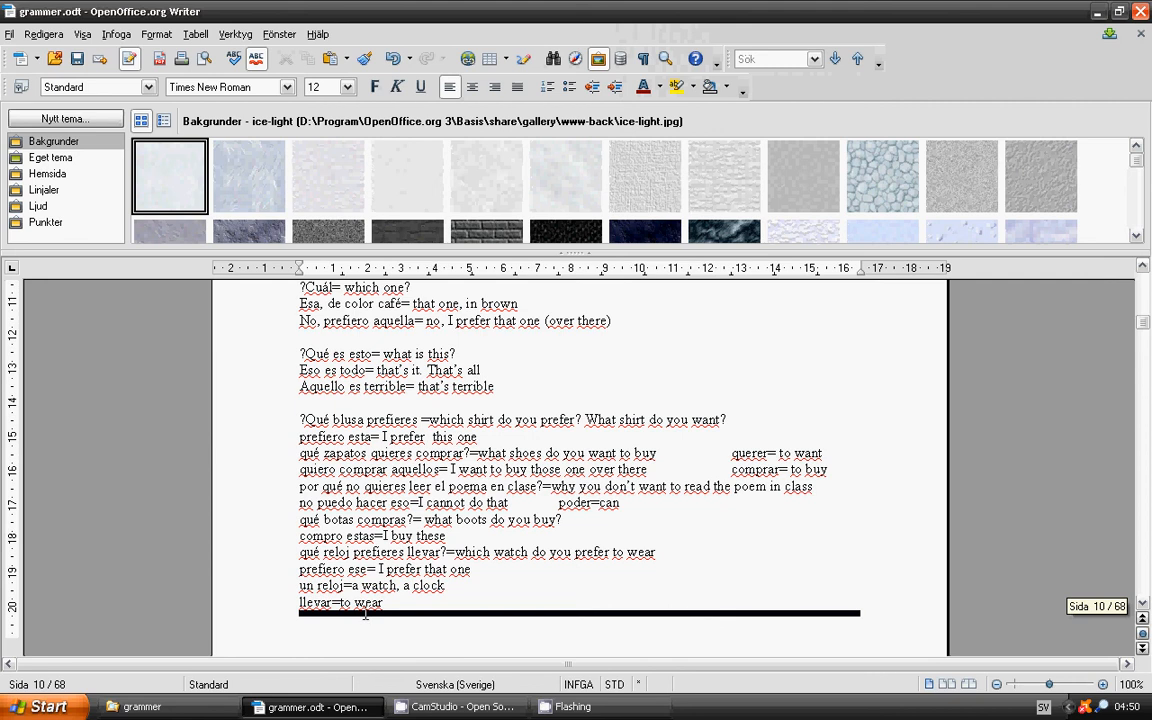
scroll(up, 3)
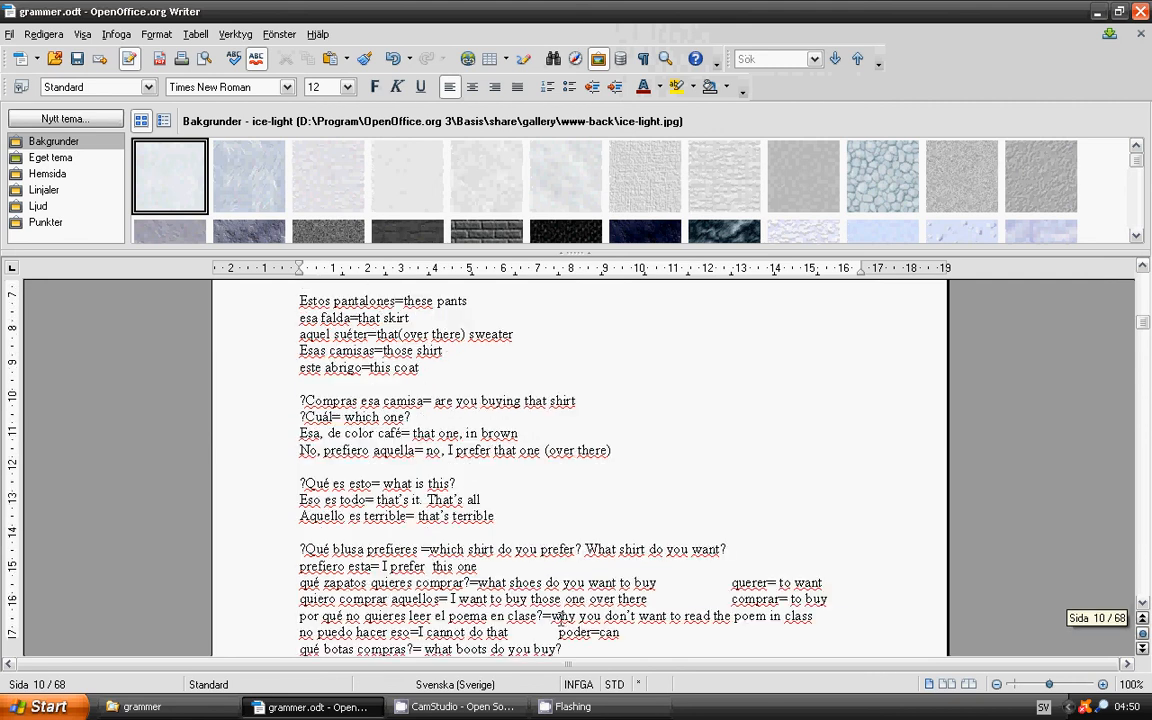
scroll(down, 3)
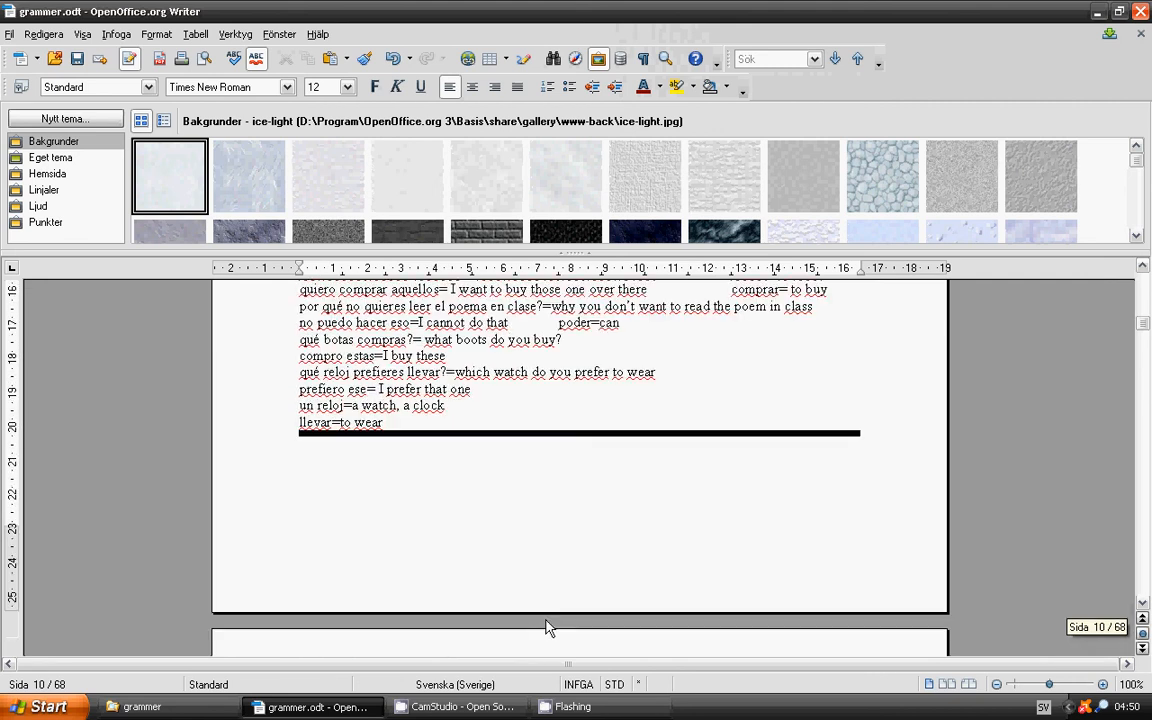
scroll(down, 3)
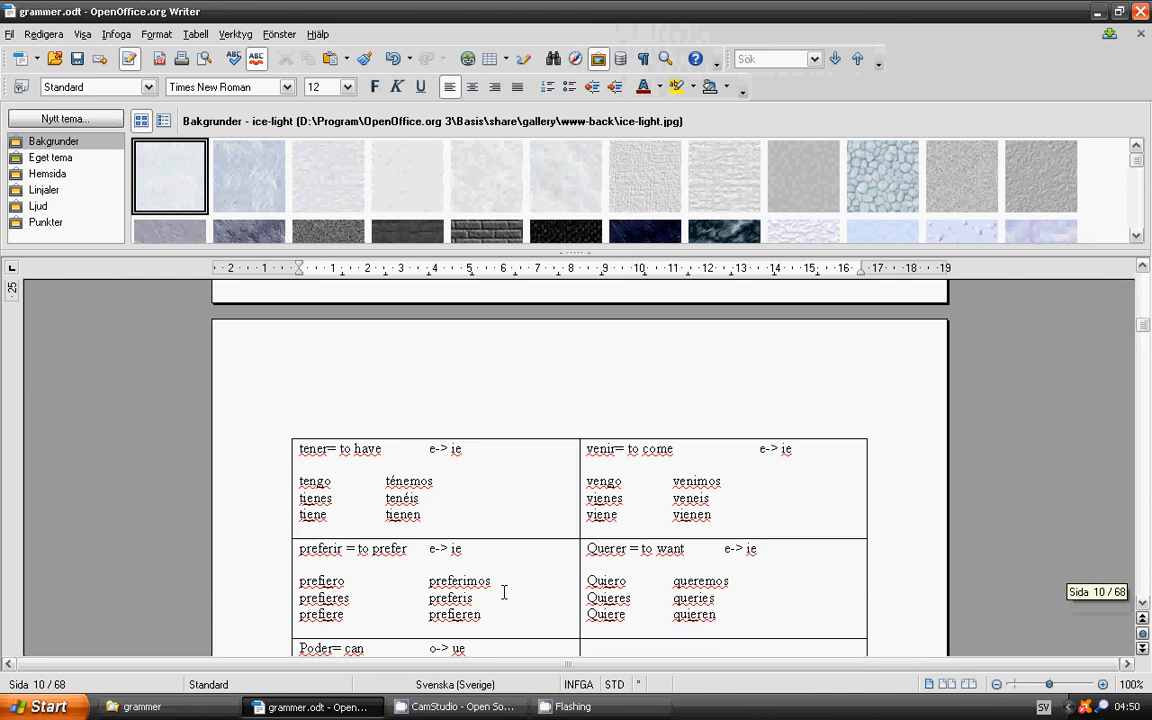
scroll(down, 3)
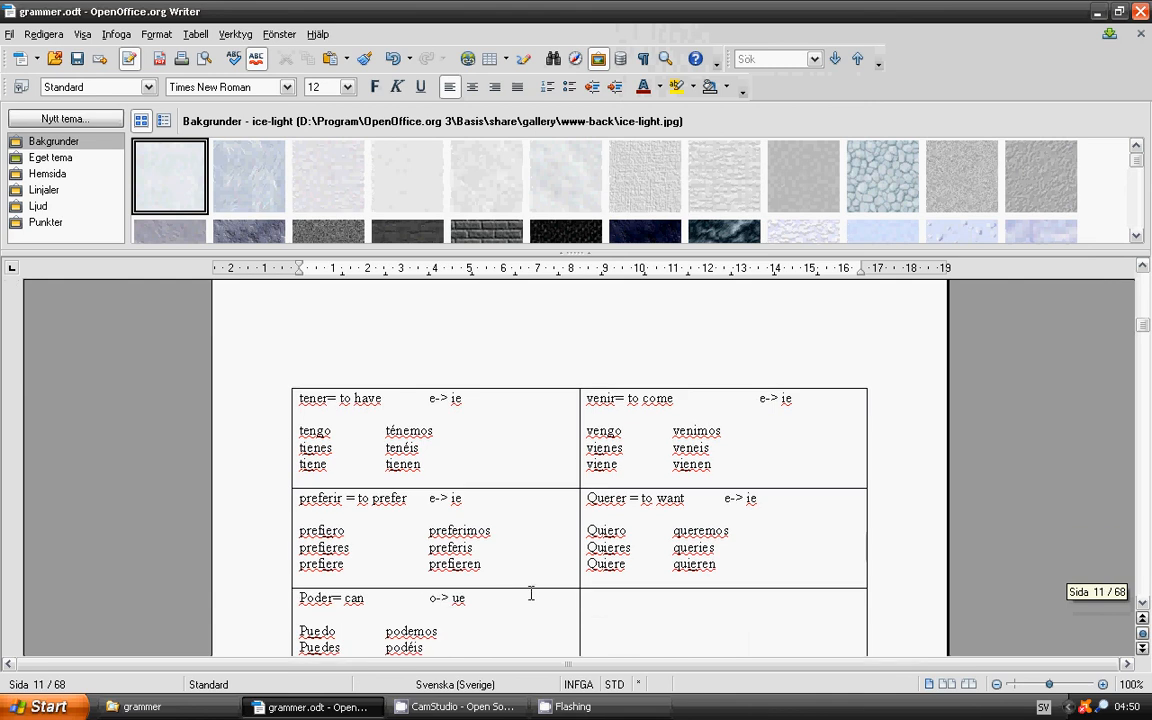
scroll(down, 3)
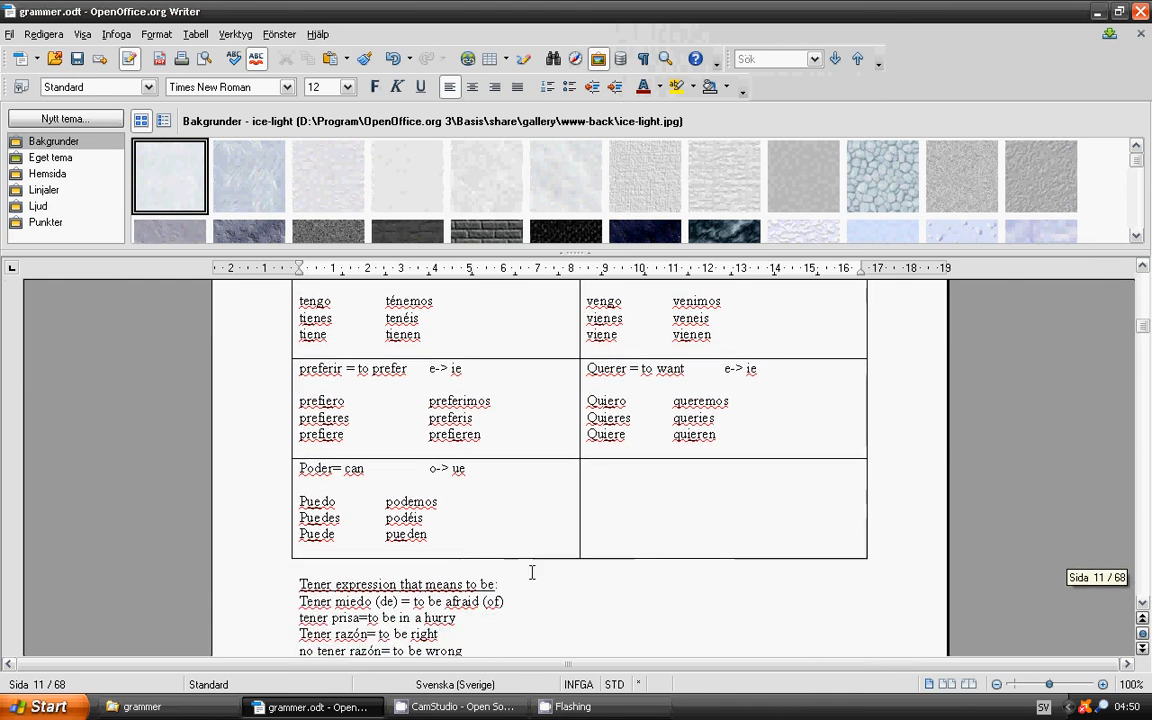
mouse_move(516, 558)
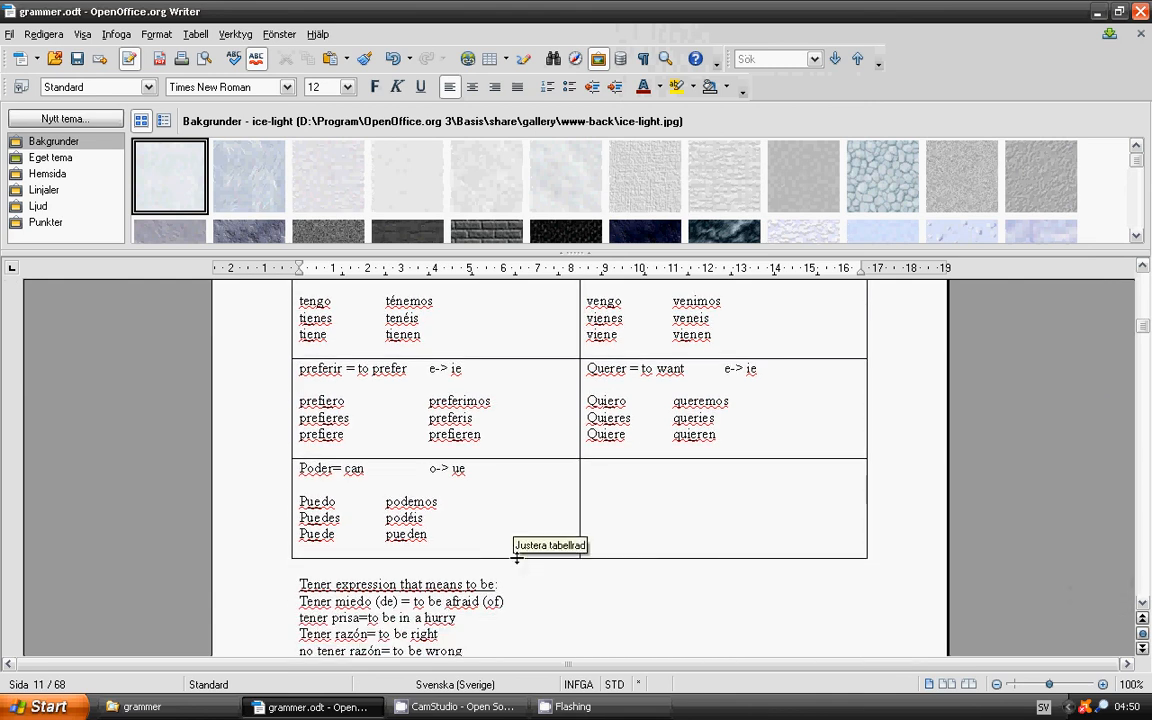